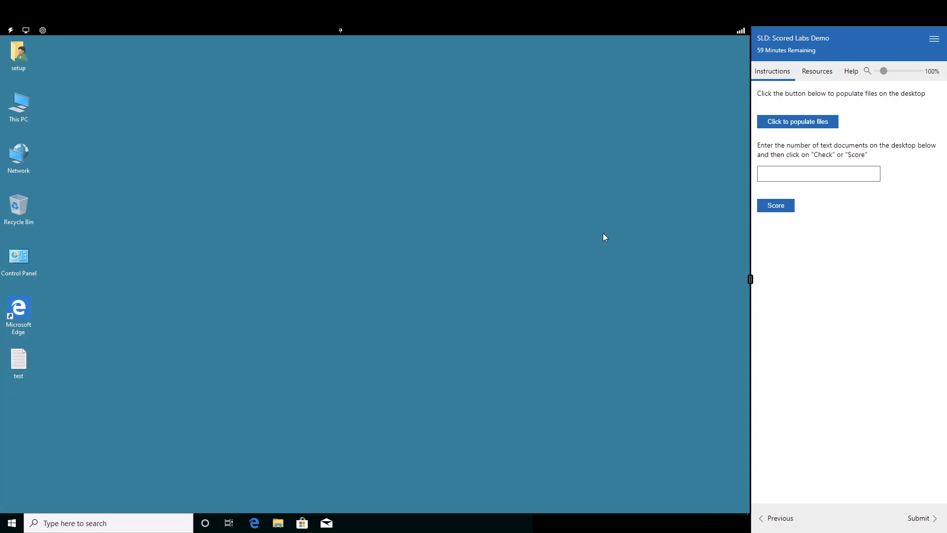
mouse_move(832, 269)
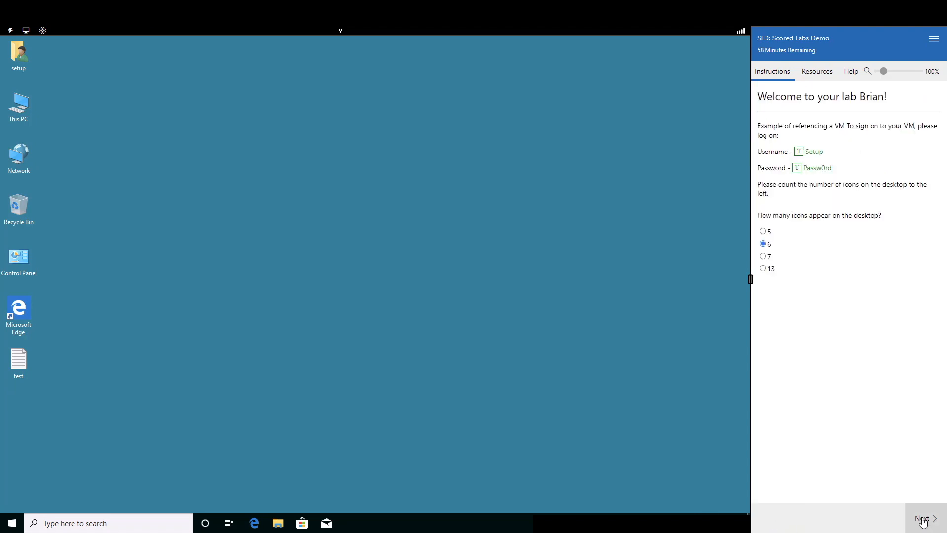
Advance to the file-population lab page and populate the desktop with new text files
left_click(923, 518)
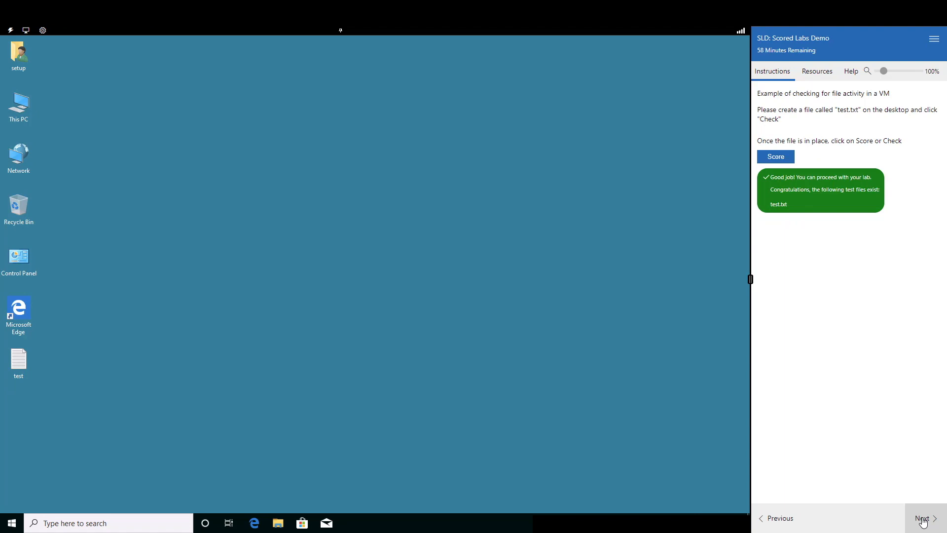
left_click(918, 518)
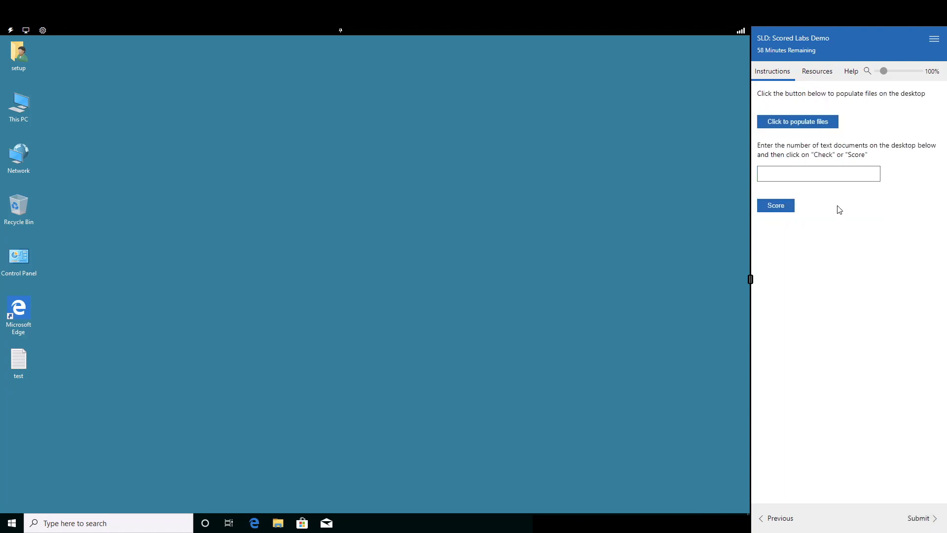
mouse_move(857, 131)
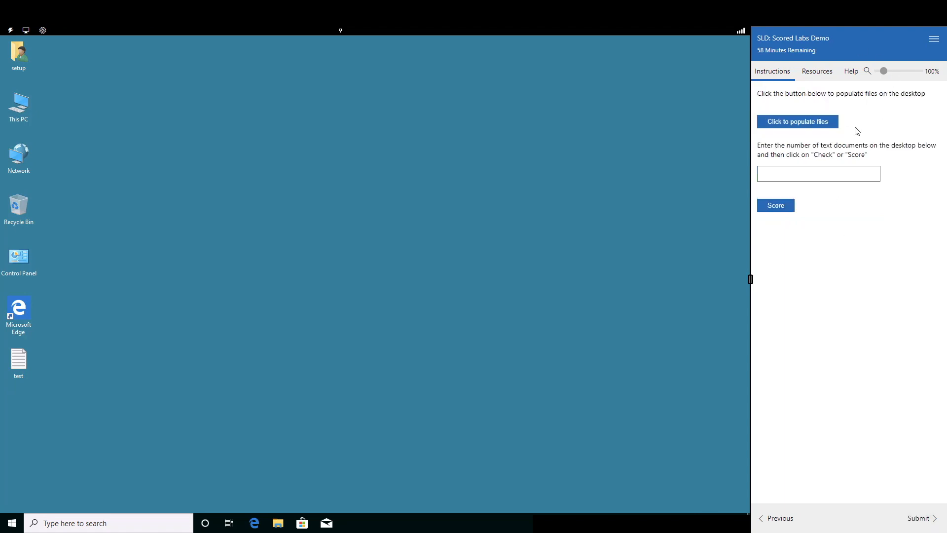
left_click(797, 121)
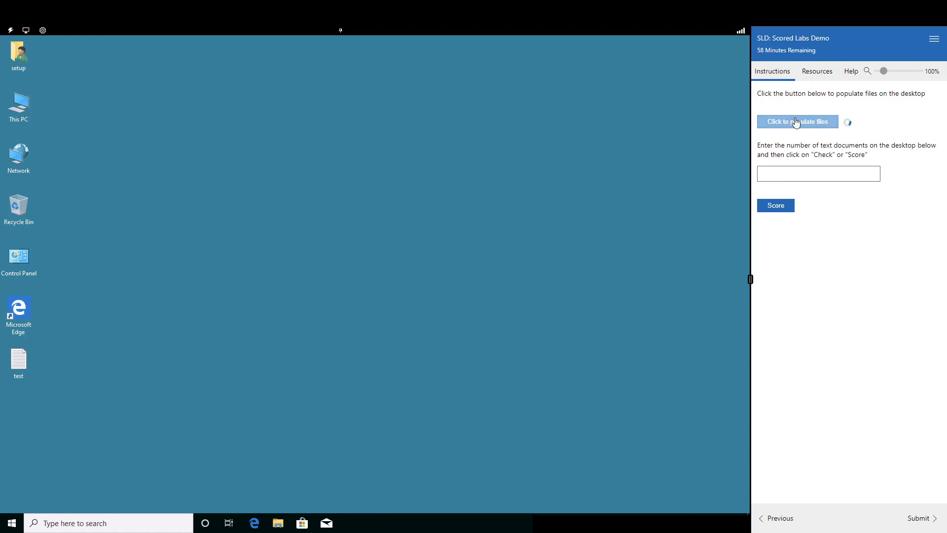
left_click(797, 121)
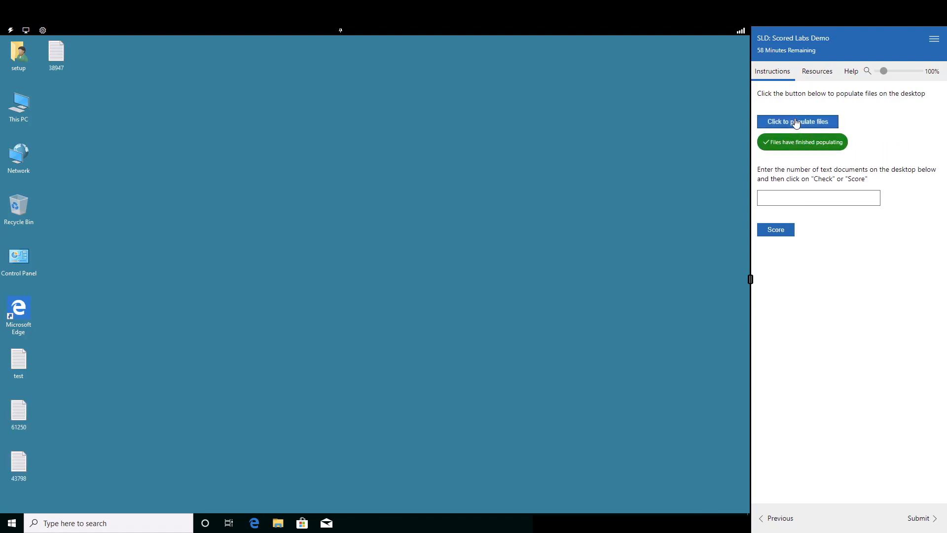
mouse_move(135, 378)
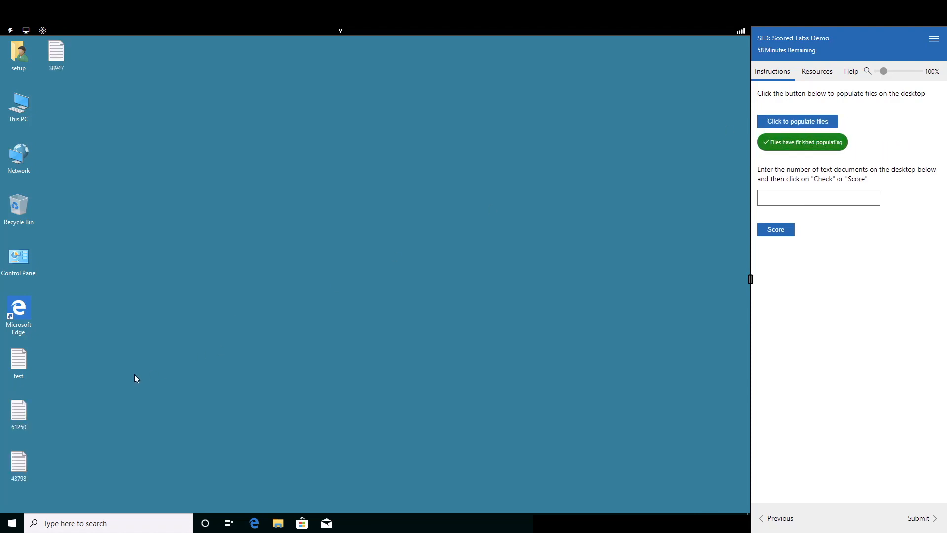
mouse_move(48, 429)
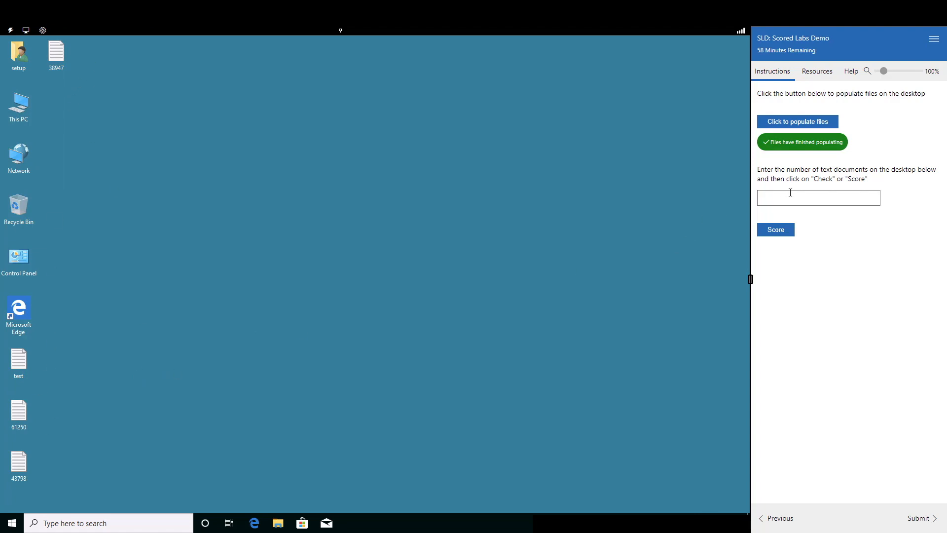
Submit 3 as the text document count and get the 'Not quite' result naming 4 as correct
left_click(818, 197)
type("3")
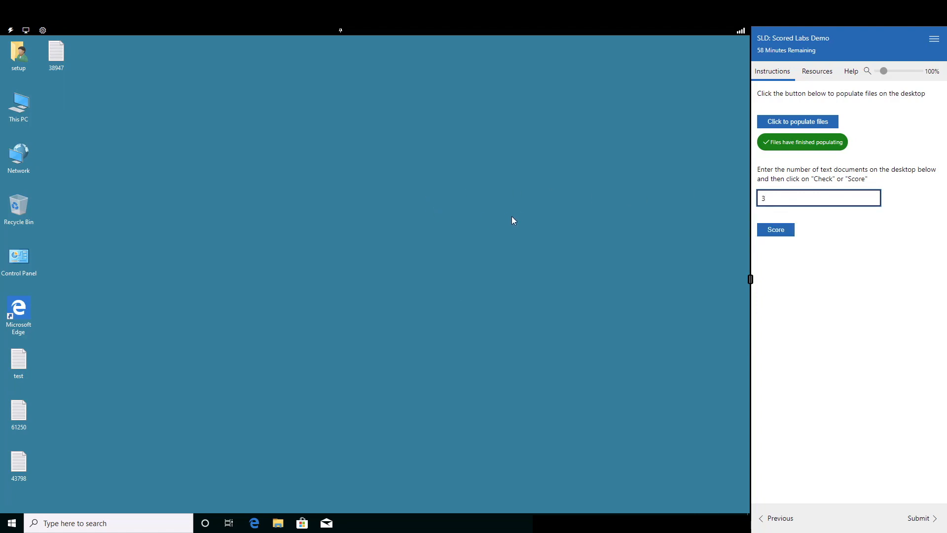
mouse_move(728, 239)
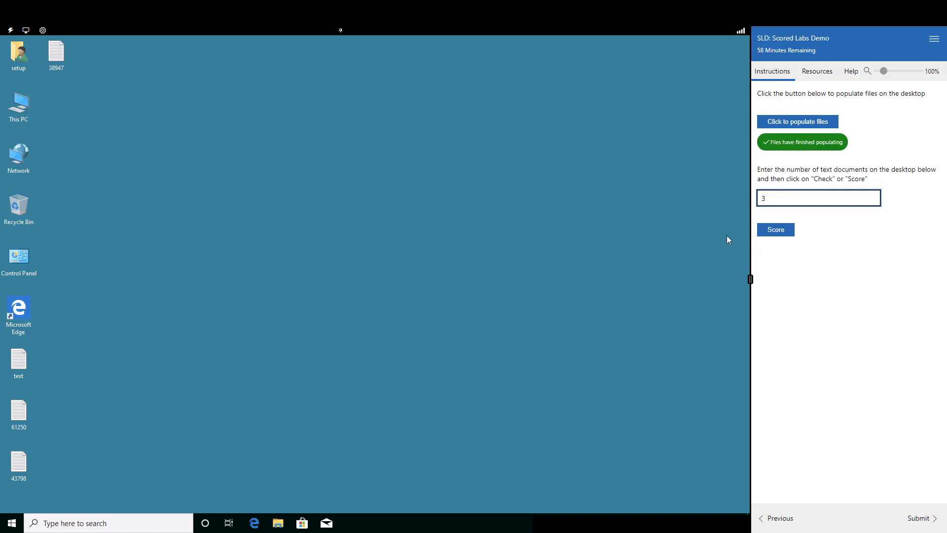
left_click(776, 230)
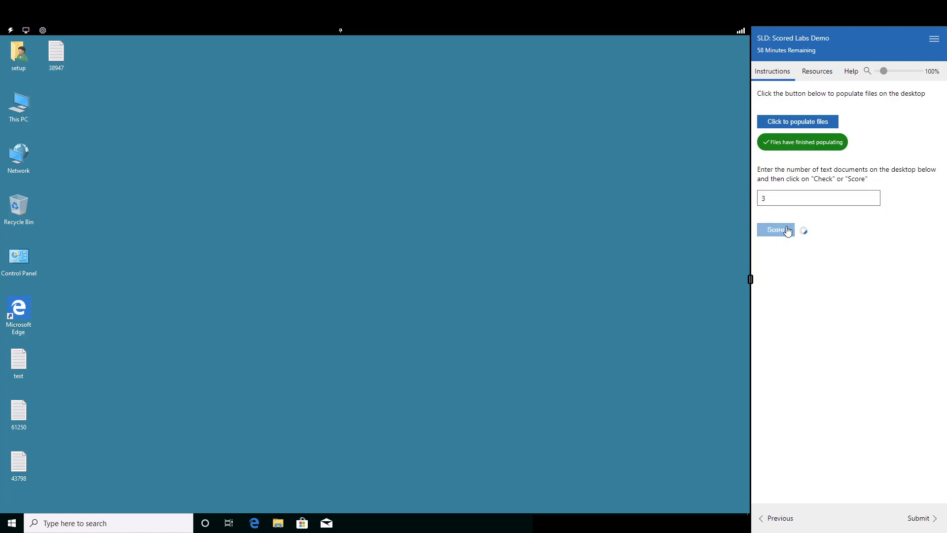
mouse_move(773, 220)
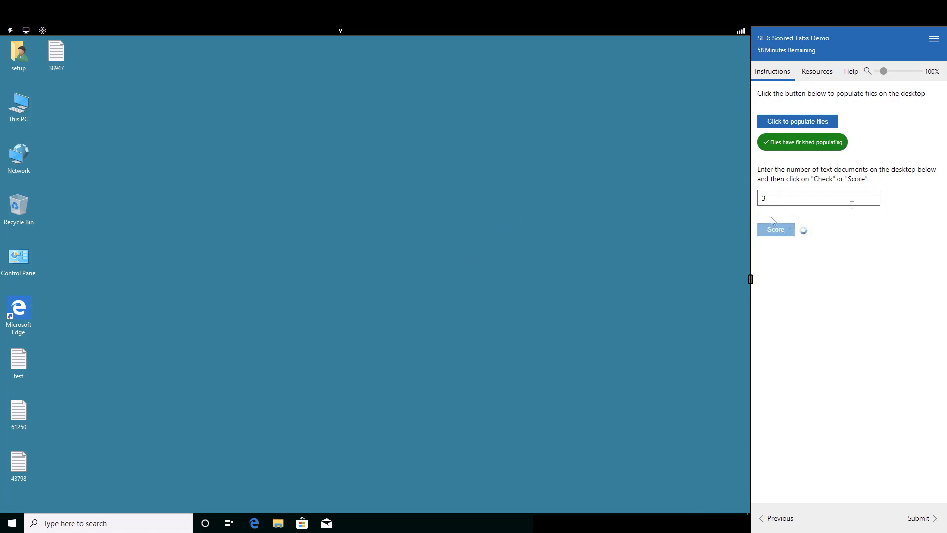
left_click(774, 230)
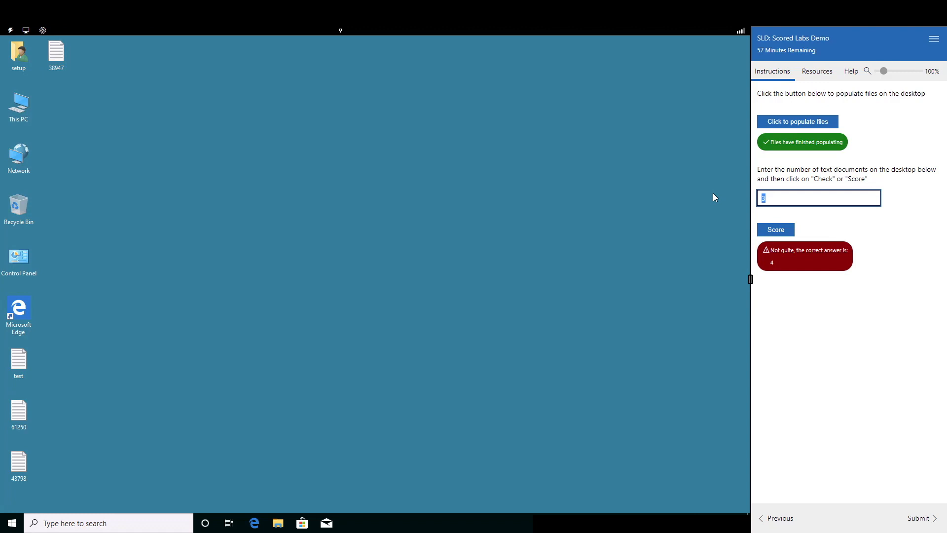
mouse_move(831, 215)
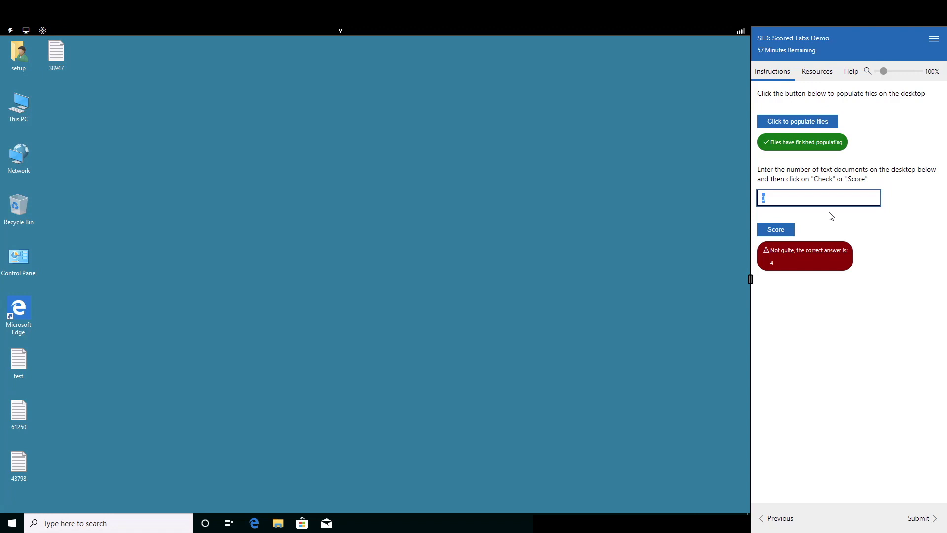
Rescore with a count of 4 and receive the green 'Nice job!' result
type("4")
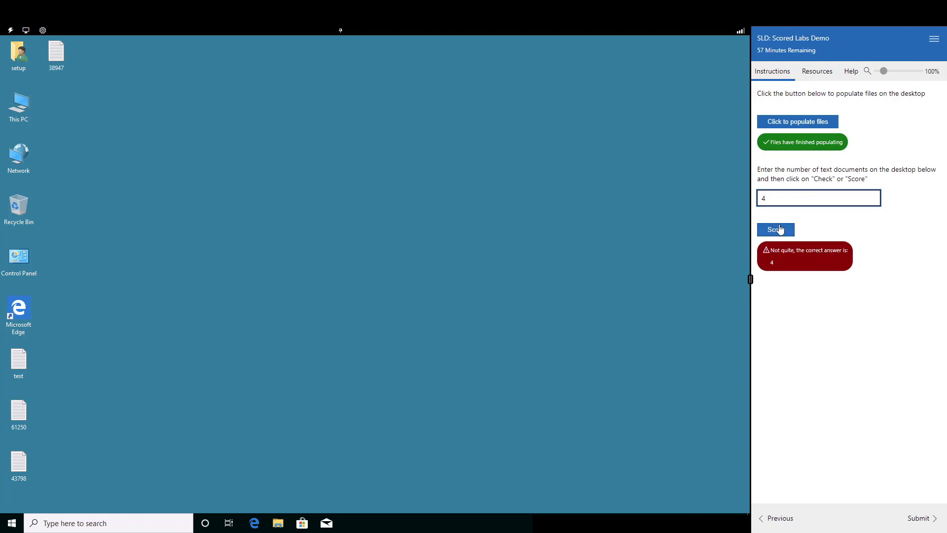
left_click(775, 229)
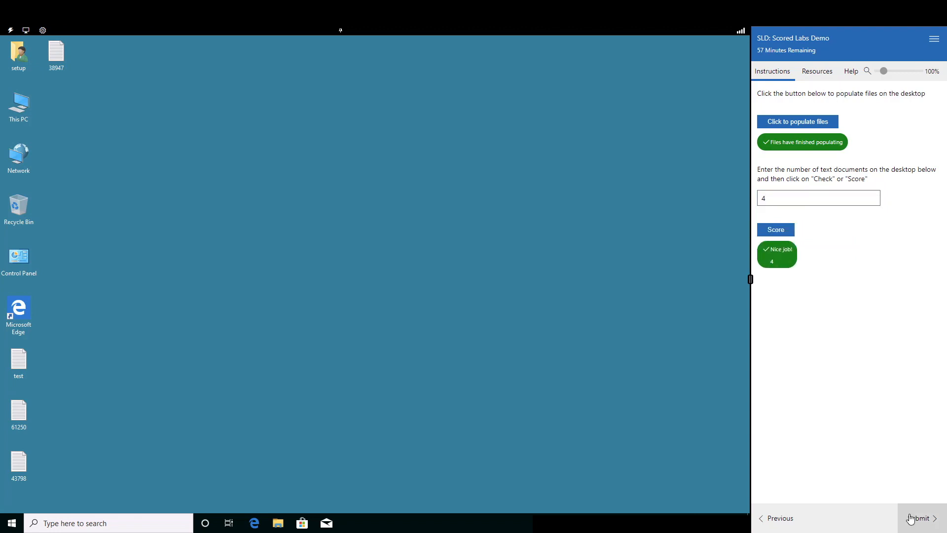